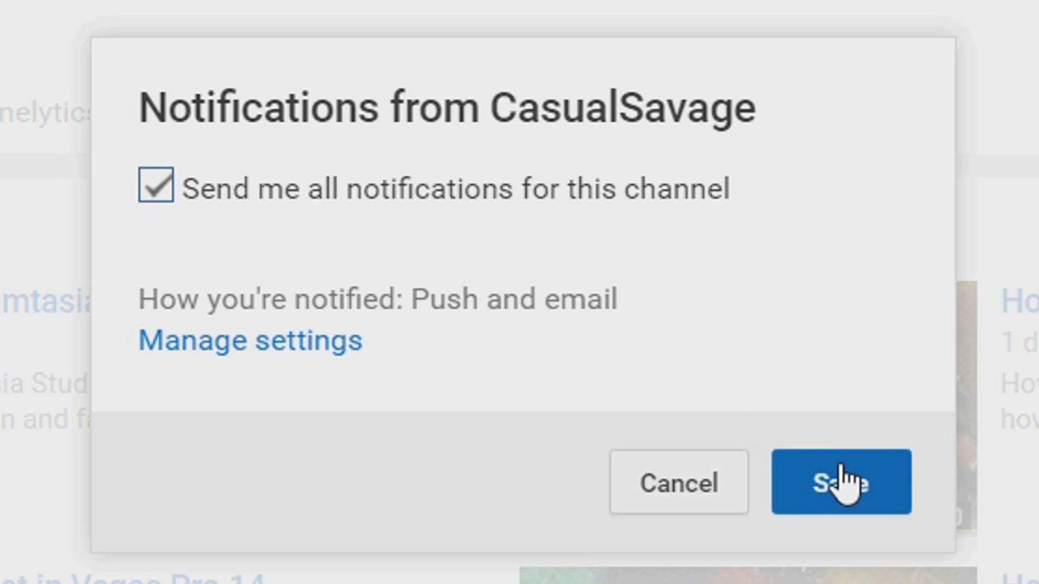
Save the all-notifications setting for the CasualSavage channel on YouTube.
{"action": "left_click", "coordinate": [839, 482]}
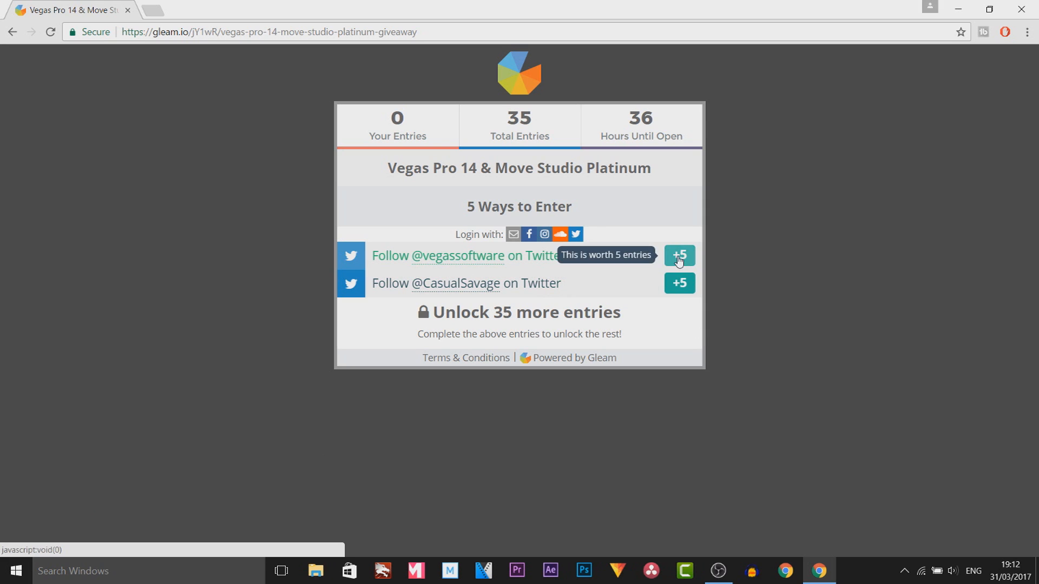
Start the vegassoftware Twitter follow entry and authorize the giveaway app on Twitter.
{"action": "left_click", "coordinate": [678, 256]}
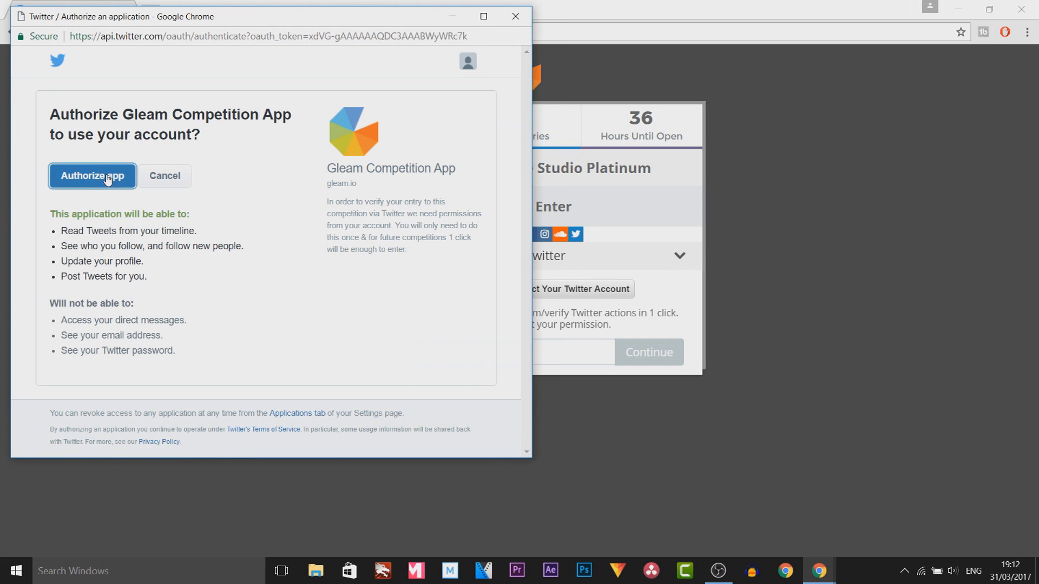
{"action": "left_click", "coordinate": [92, 176]}
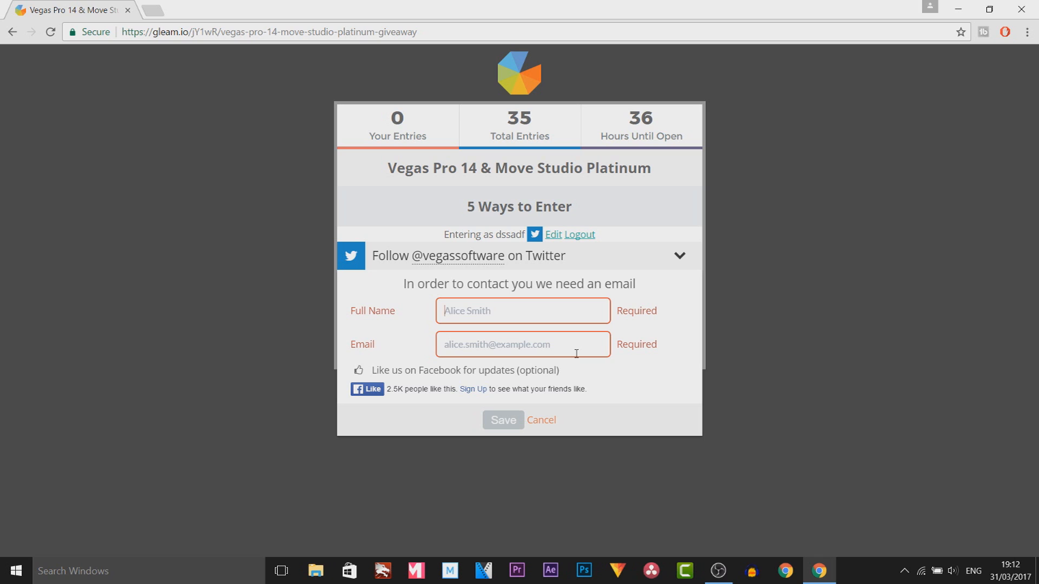
Enter the name 'CasualSavage' in the contact form for the vegassoftware follow entry.
{"action": "type", "text": "CasualSavage"}
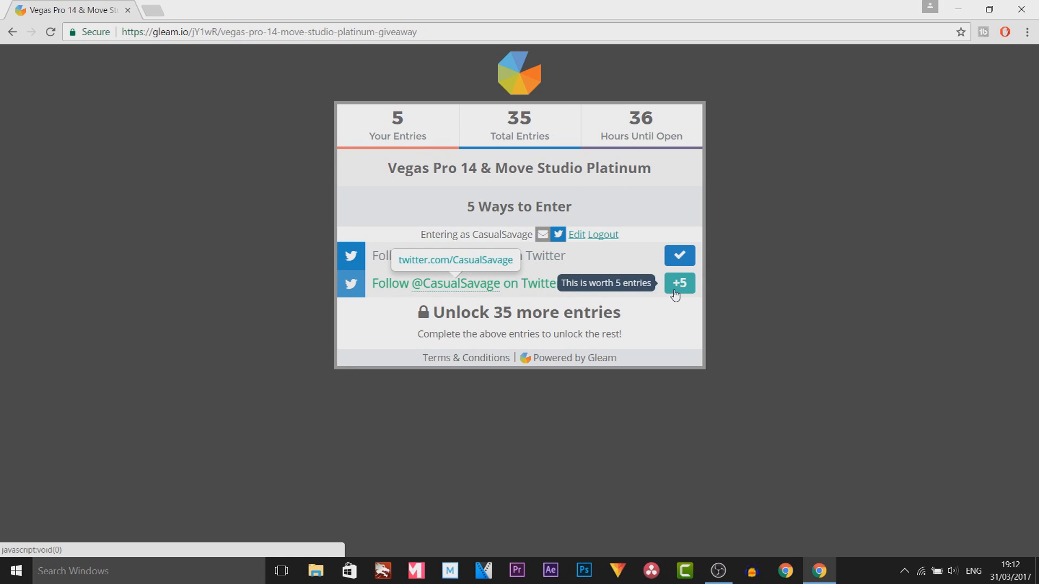
Claim the CasualSavage Twitter follow entry, bringing the tally to 10 entries.
{"action": "left_click", "coordinate": [678, 282]}
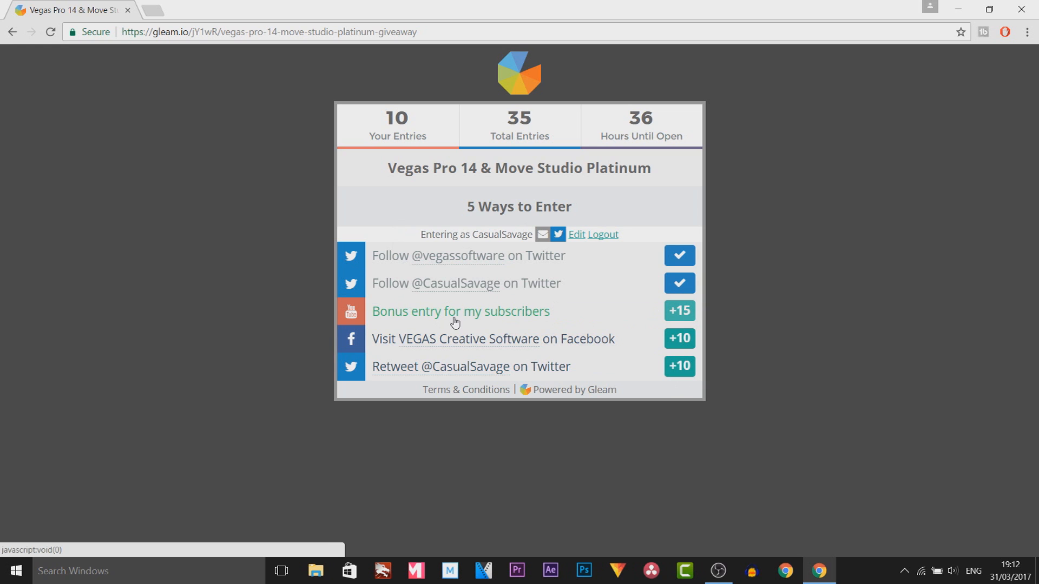
{"action": "mouse_move", "coordinate": [678, 311]}
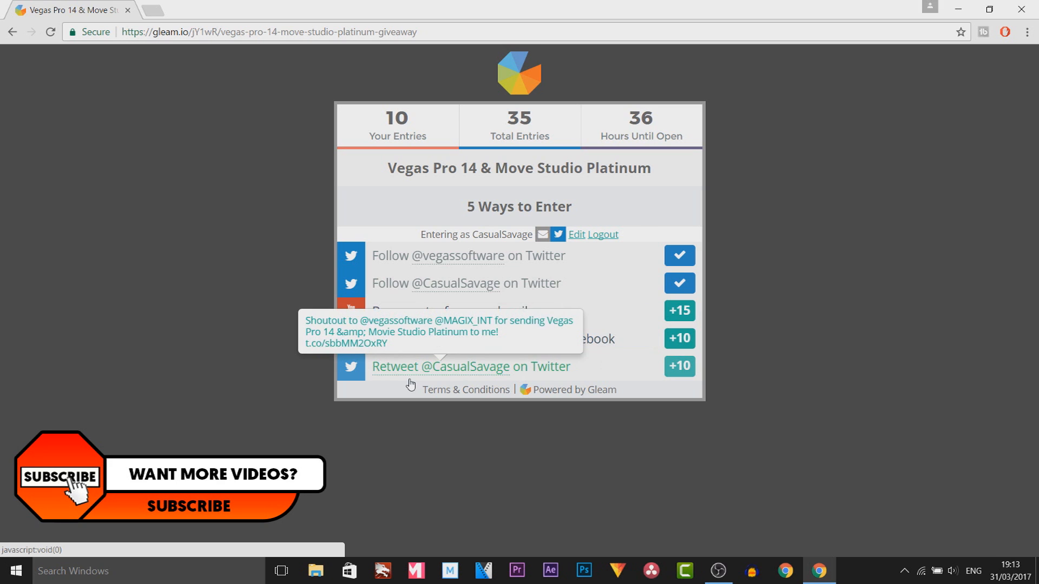
{"action": "mouse_move", "coordinate": [686, 377]}
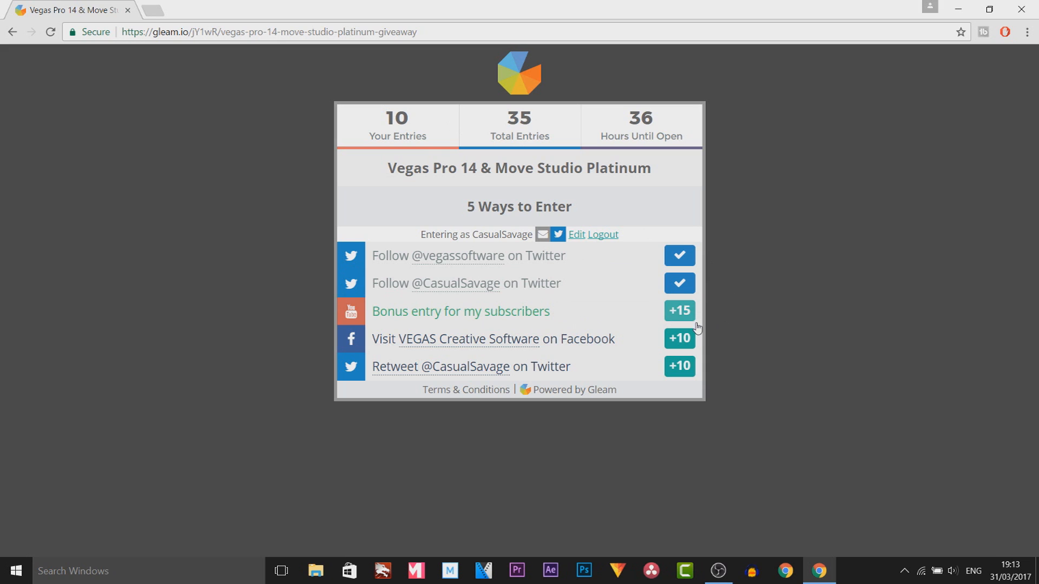
{"action": "mouse_move", "coordinate": [455, 338]}
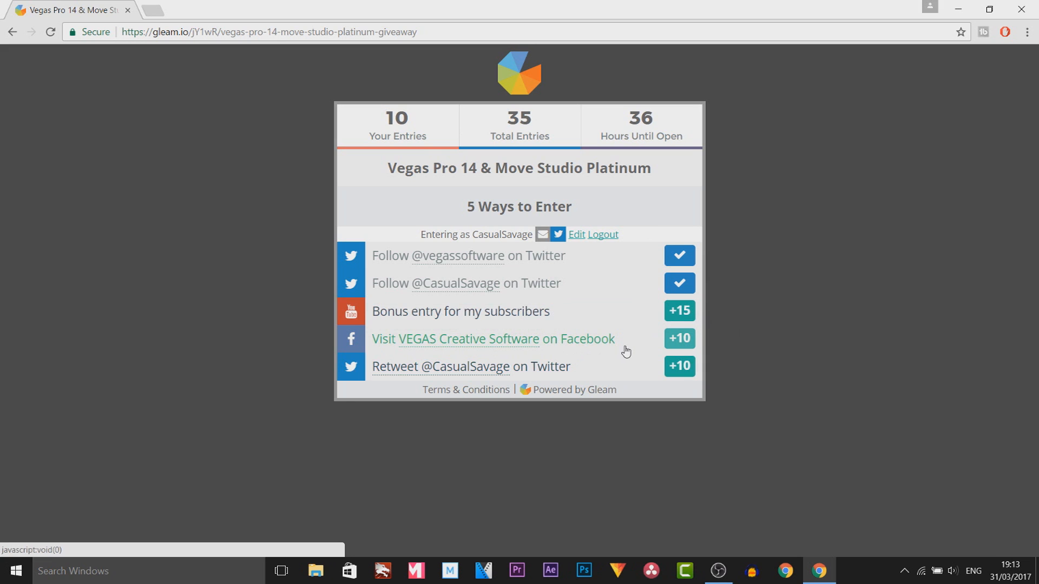
{"action": "mouse_move", "coordinate": [631, 350]}
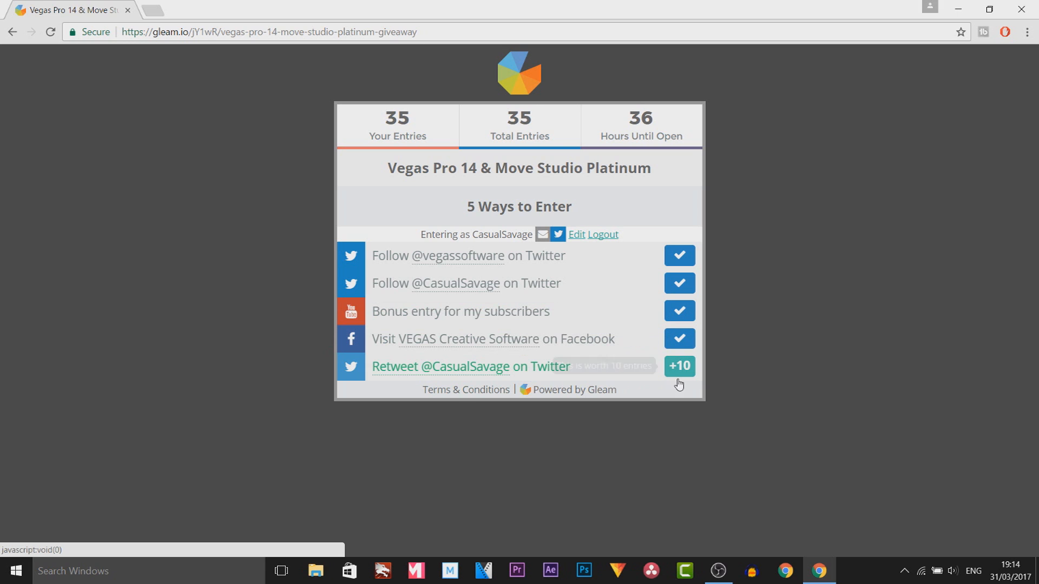
Claim the +10 retweet entry so all five actions are checked at 45 entries.
{"action": "left_click", "coordinate": [678, 367]}
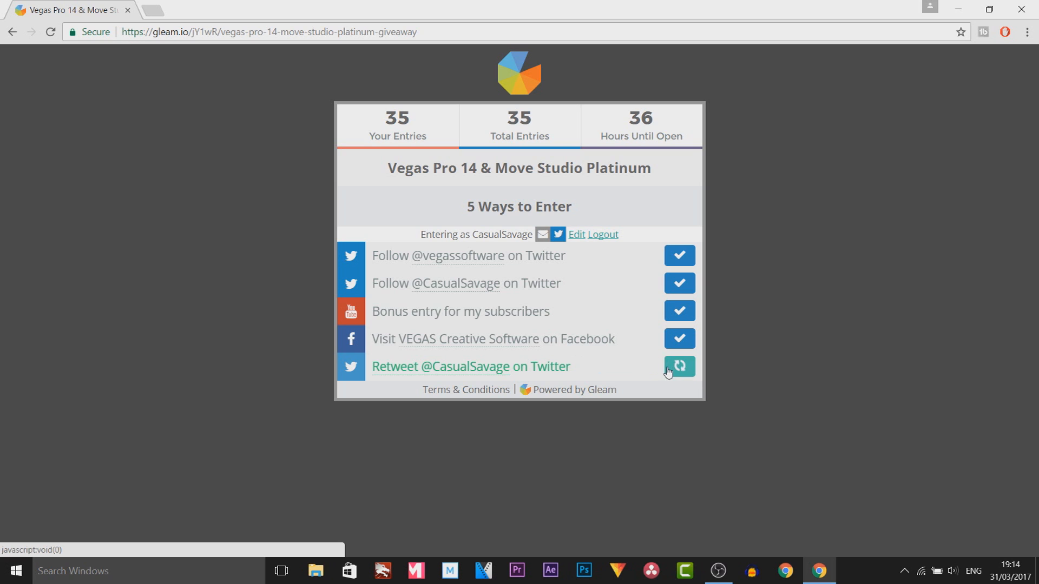
{"action": "left_click", "coordinate": [678, 366]}
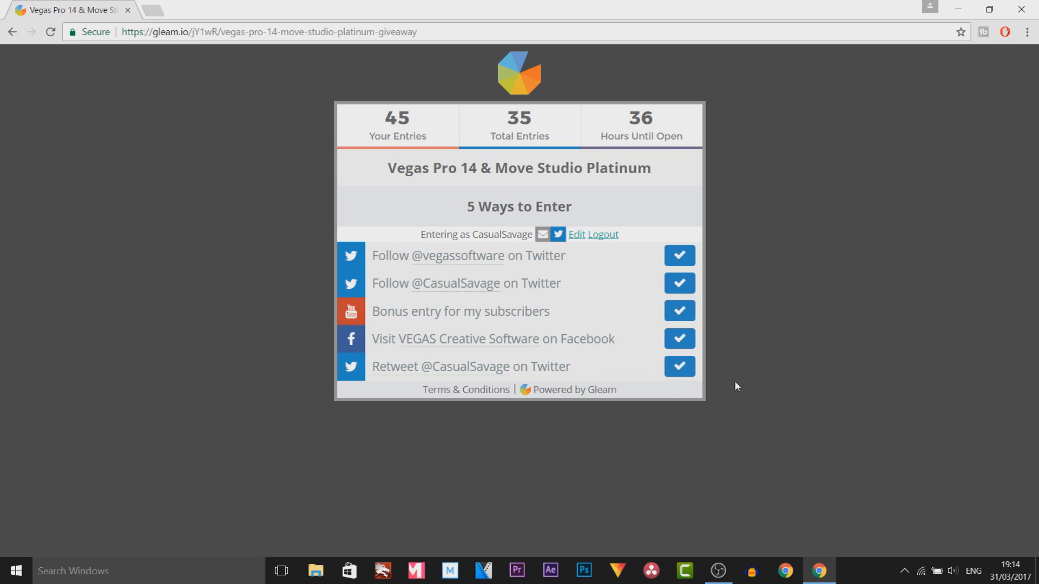